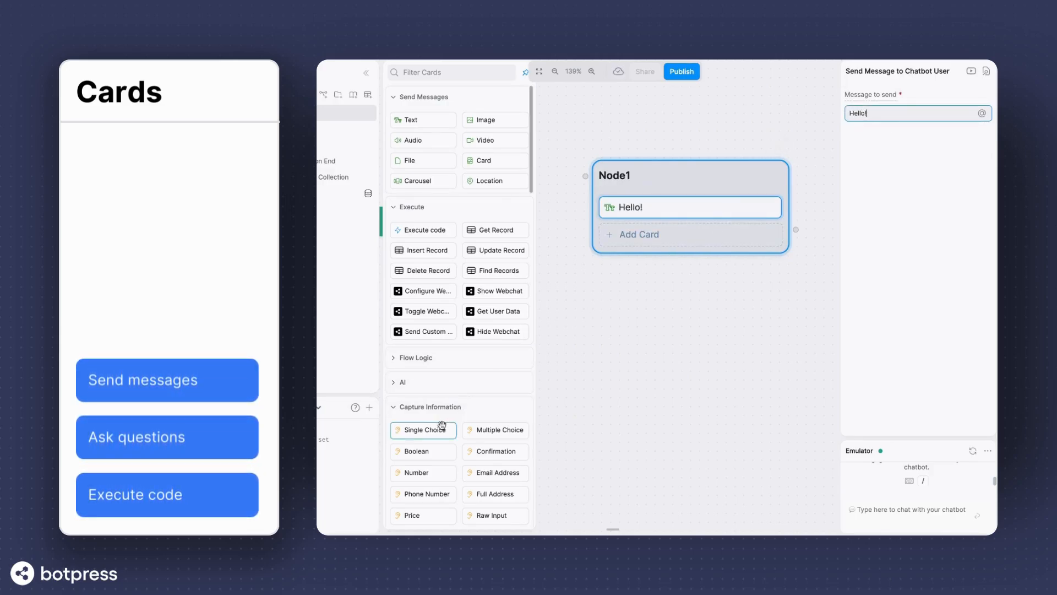
Step: Add a Single Choice question and an Execute code card described as 'Fetch the user's weather' to Node1
left_click(423, 430)
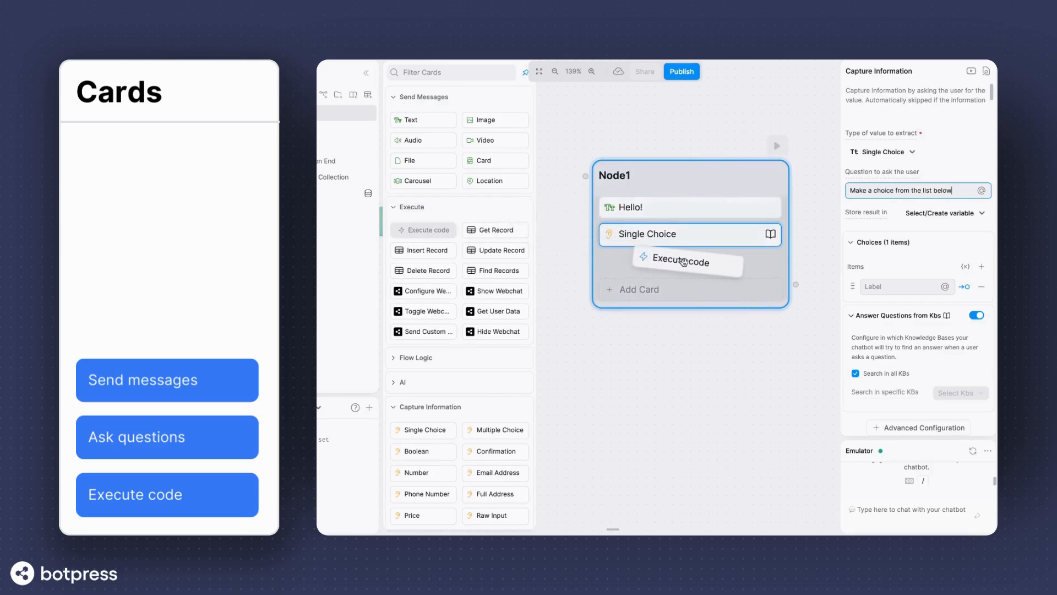
left_click(680, 262)
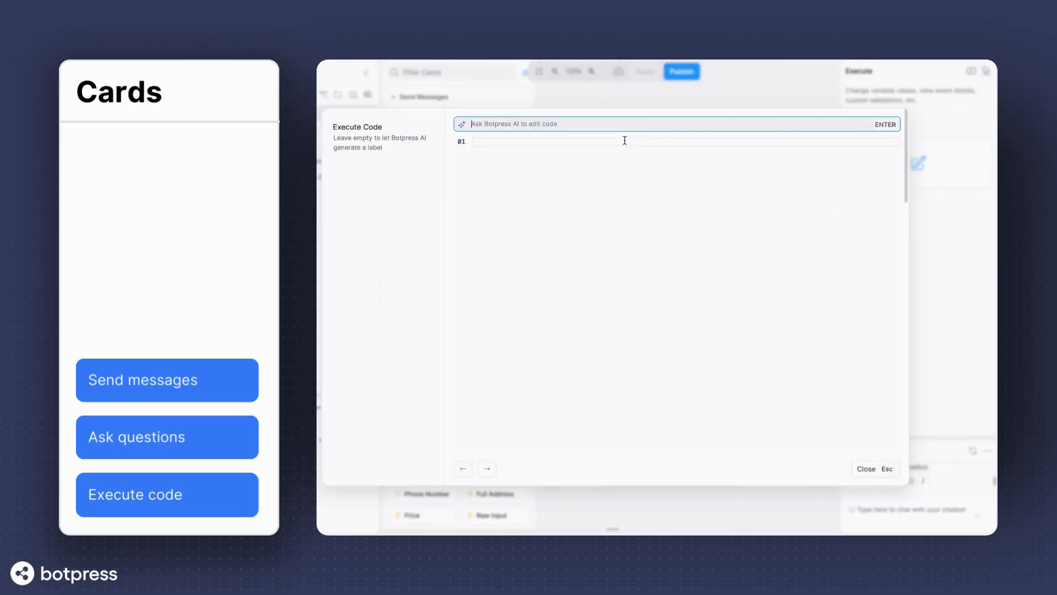
type("Fetch the user's weather")
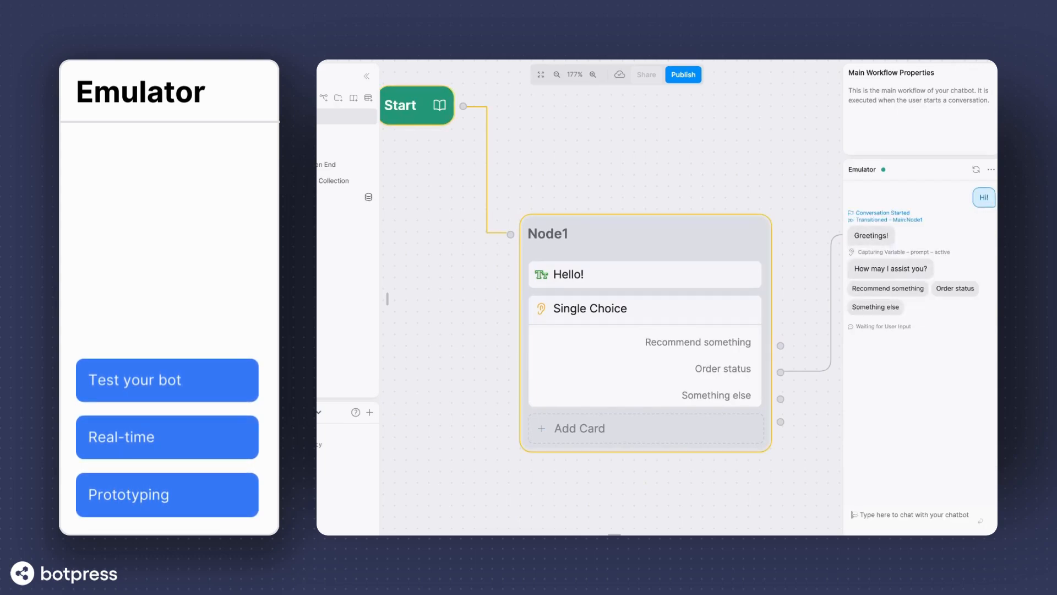
Step: Answer the bot with Order status and send order number #93475 in the emulator
left_click(955, 288)
type("#93475")
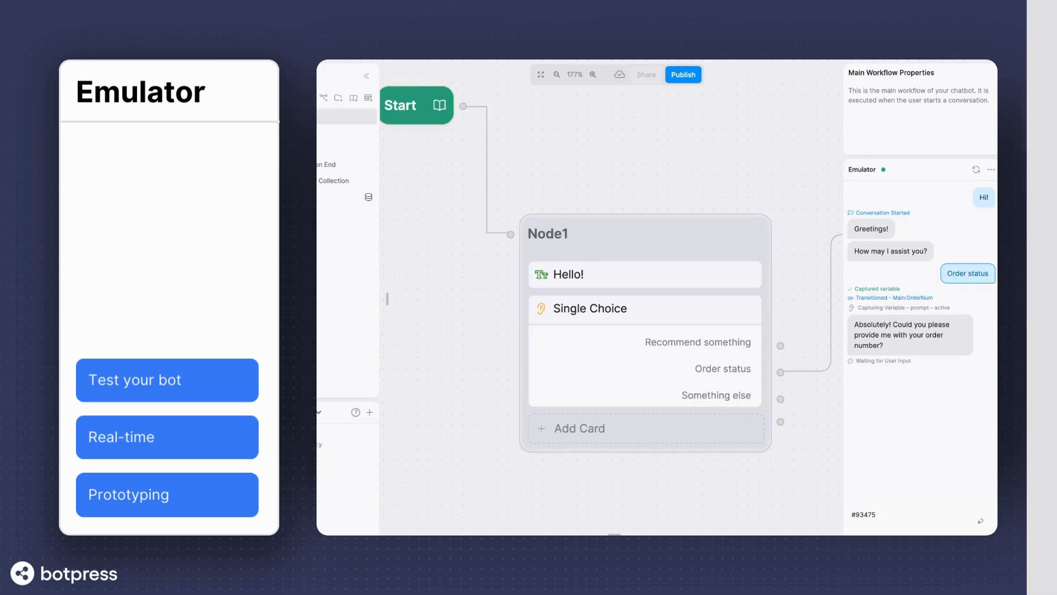
left_click(696, 74)
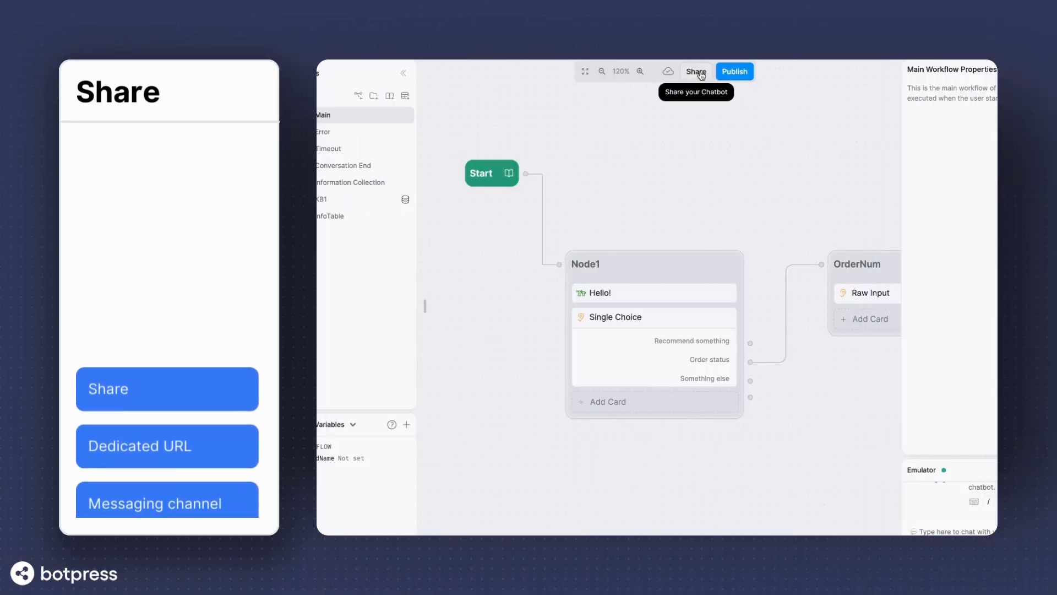
Step: Launch the bot's shared web chat page and focus the Chat with bot field
left_click(166, 389)
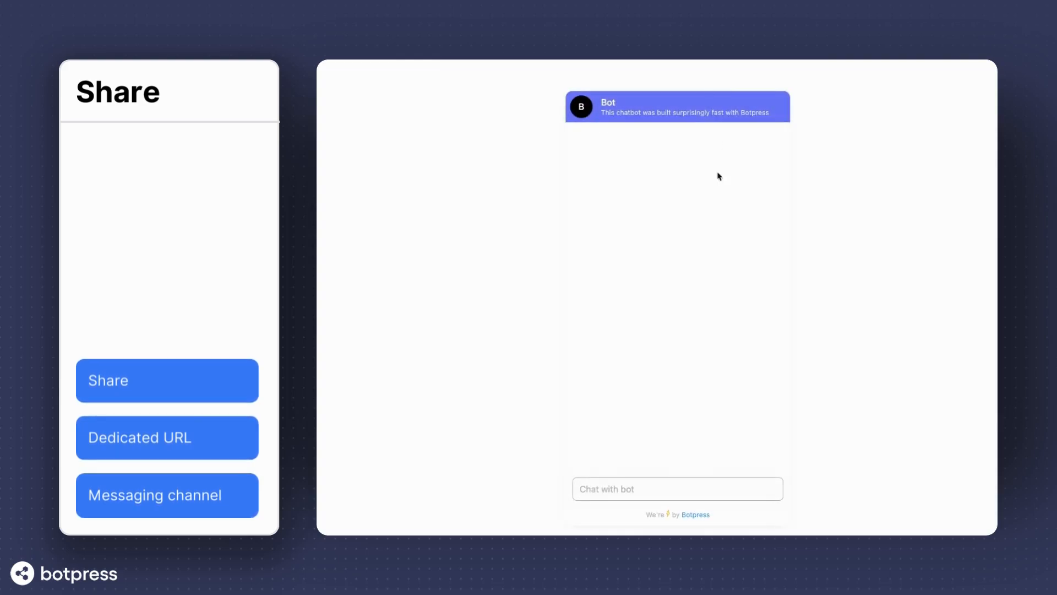
left_click(677, 488)
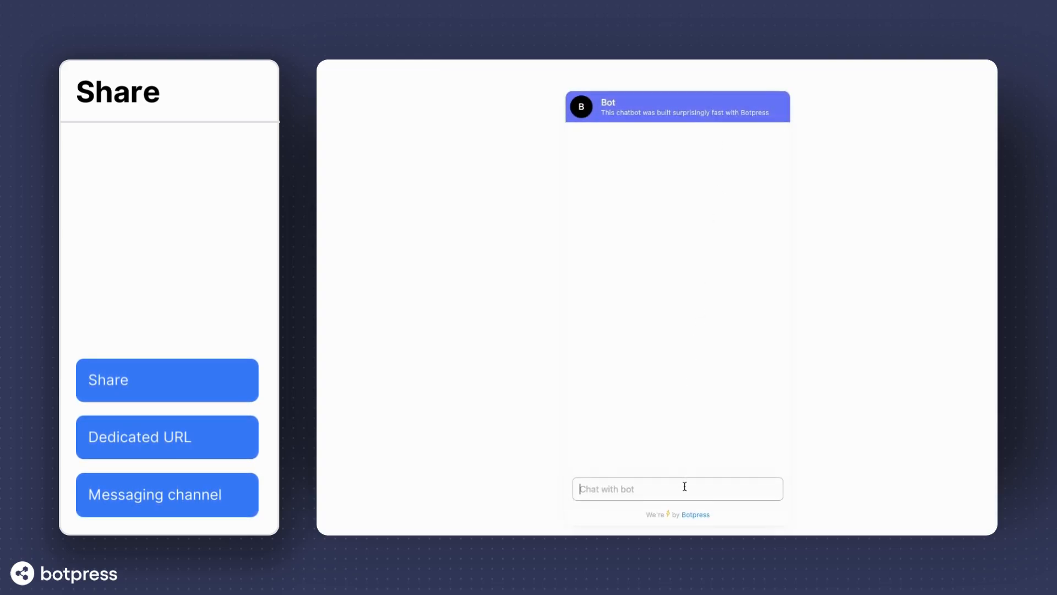